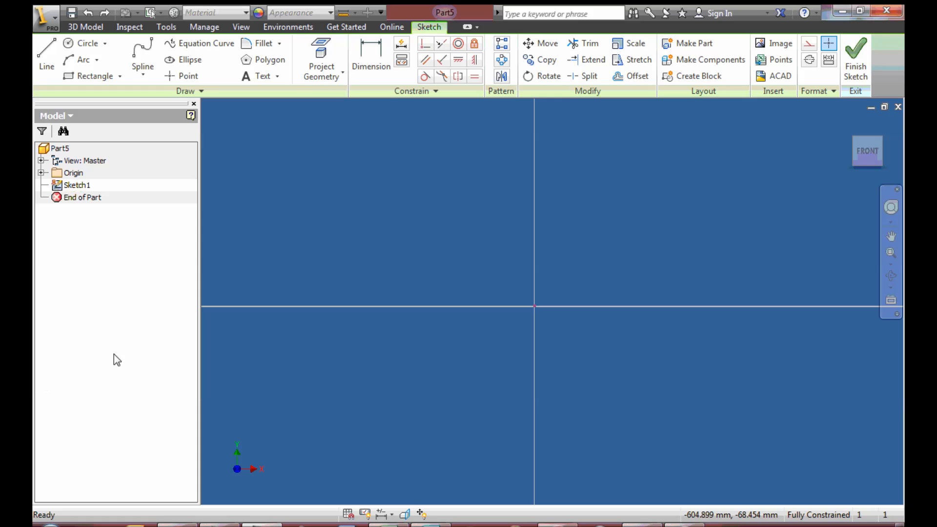
{"action": "mouse_move", "coordinate": [122, 142]}
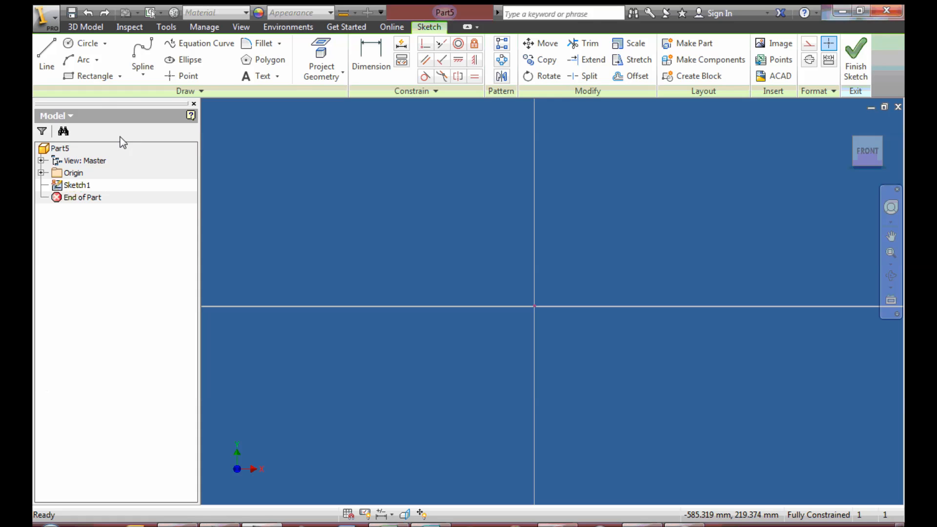
- Draw a two-point rectangle for the base outline, dimensioned 200 by 70 mm
{"action": "left_click", "coordinate": [95, 77]}
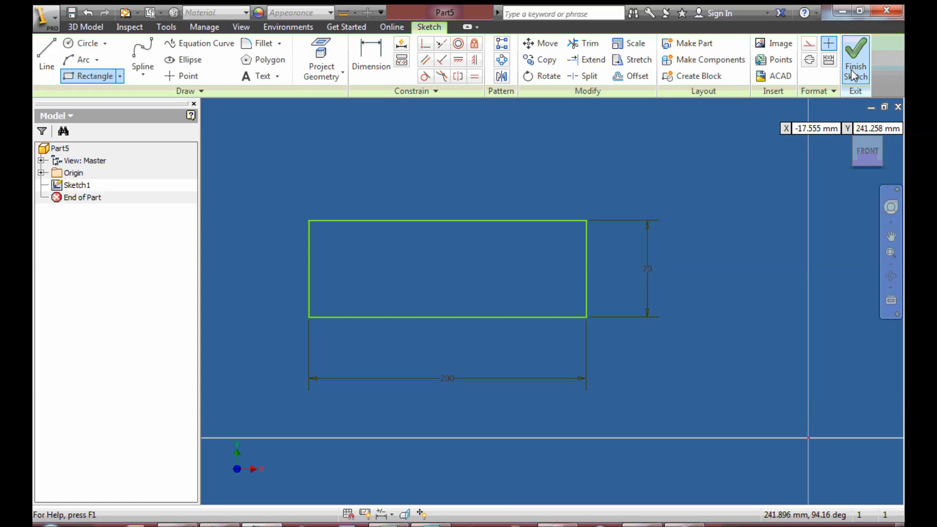
- Finish the sketch and extrude the rectangle 19 mm into a solid block
{"action": "left_click", "coordinate": [855, 56]}
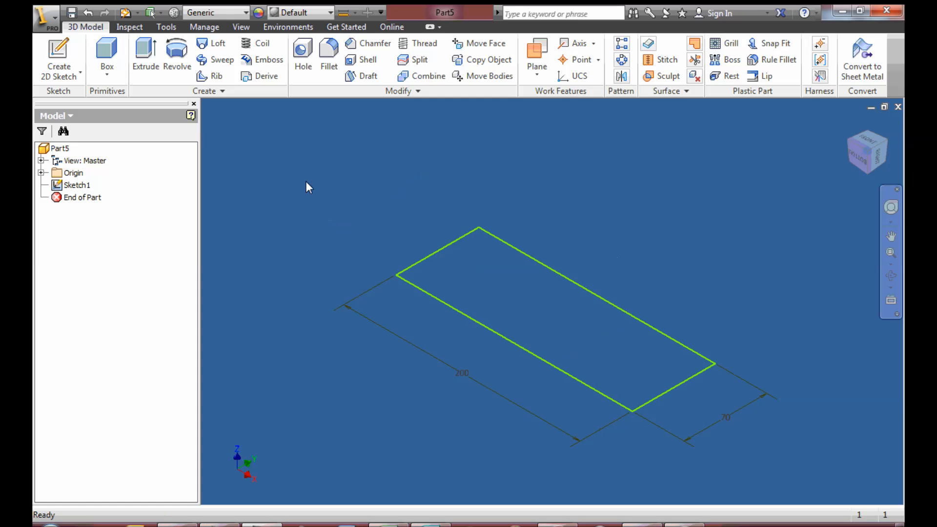
{"action": "left_click", "coordinate": [146, 57]}
{"action": "type", "text": "19"}
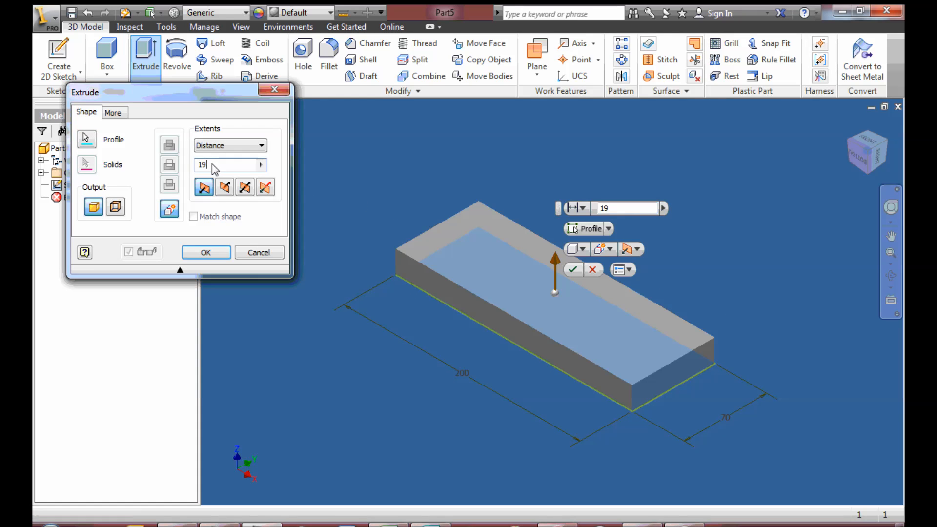
{"action": "left_click", "coordinate": [205, 252]}
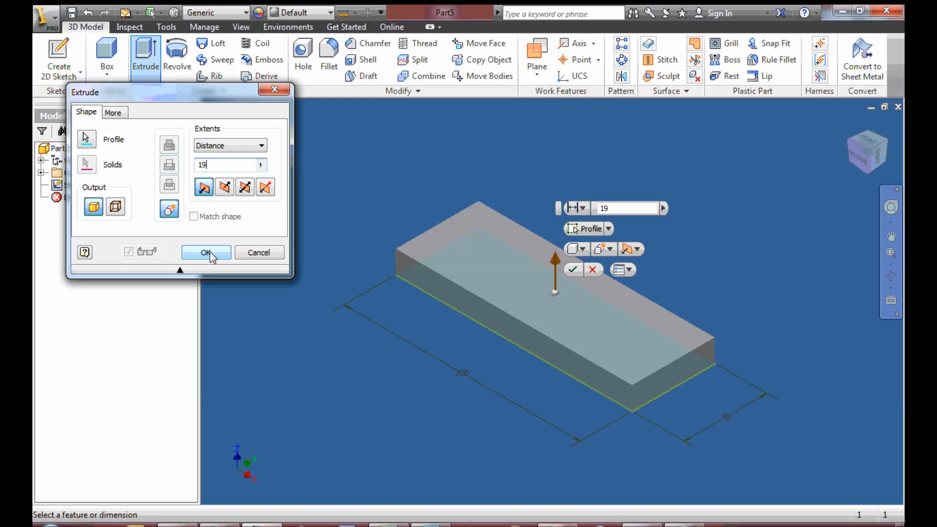
{"action": "left_click", "coordinate": [205, 252]}
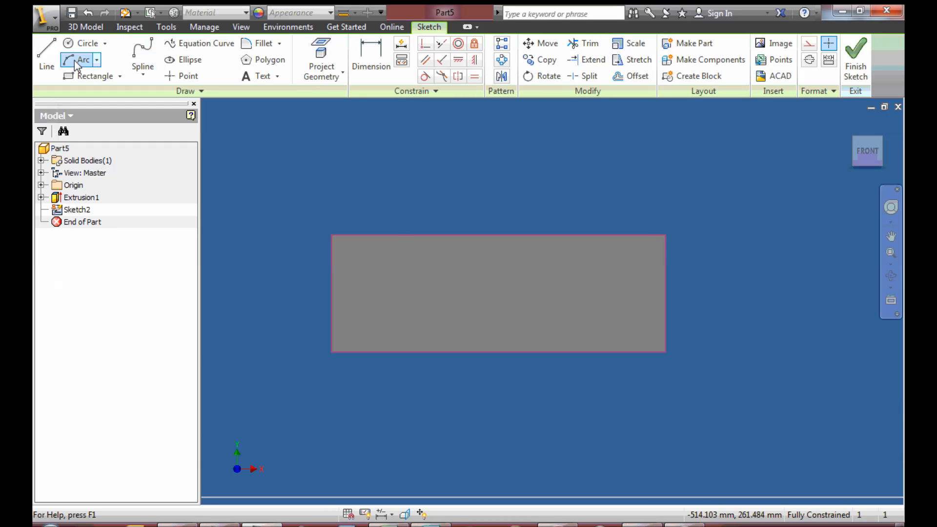
- Draw the angled corner cut lines and dimension them 38 mm along and 22 mm deep
{"action": "left_click", "coordinate": [46, 57]}
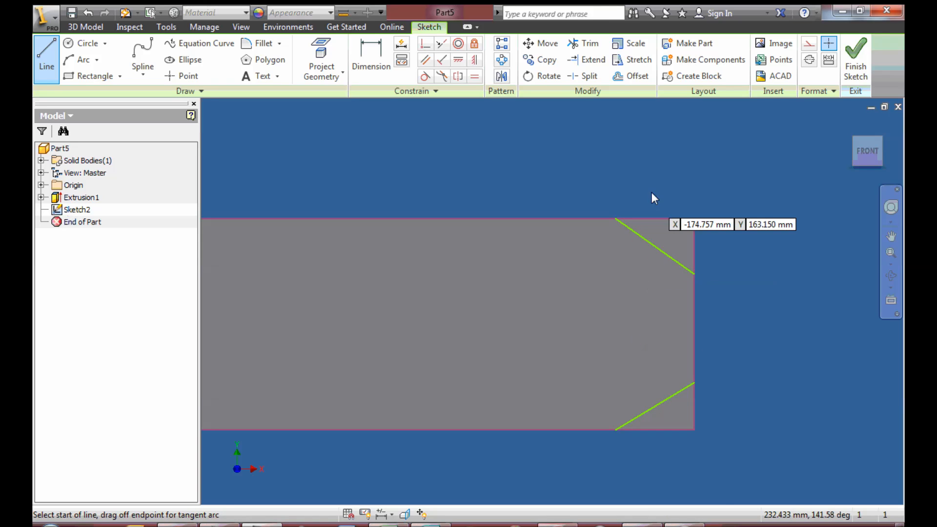
{"action": "left_click", "coordinate": [371, 59]}
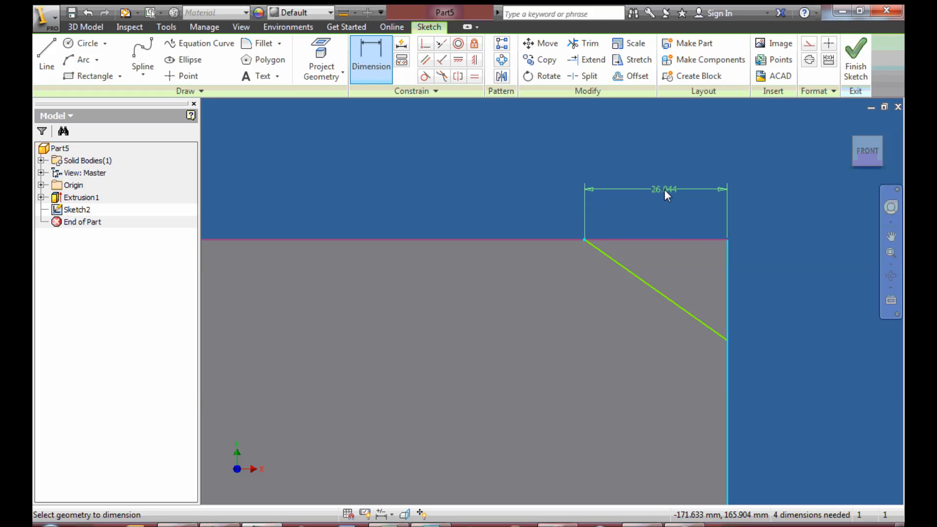
{"action": "left_click", "coordinate": [660, 190]}
{"action": "type", "text": "30"}
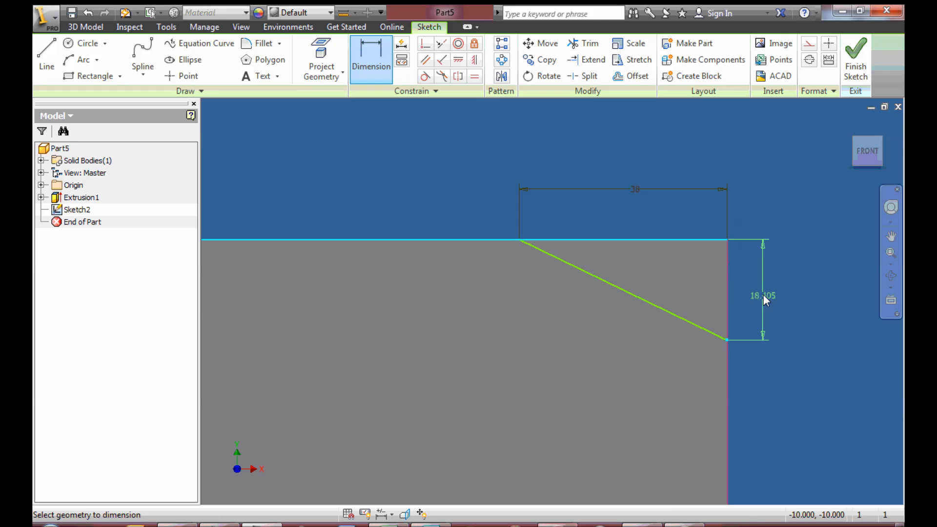
{"action": "left_click", "coordinate": [763, 296]}
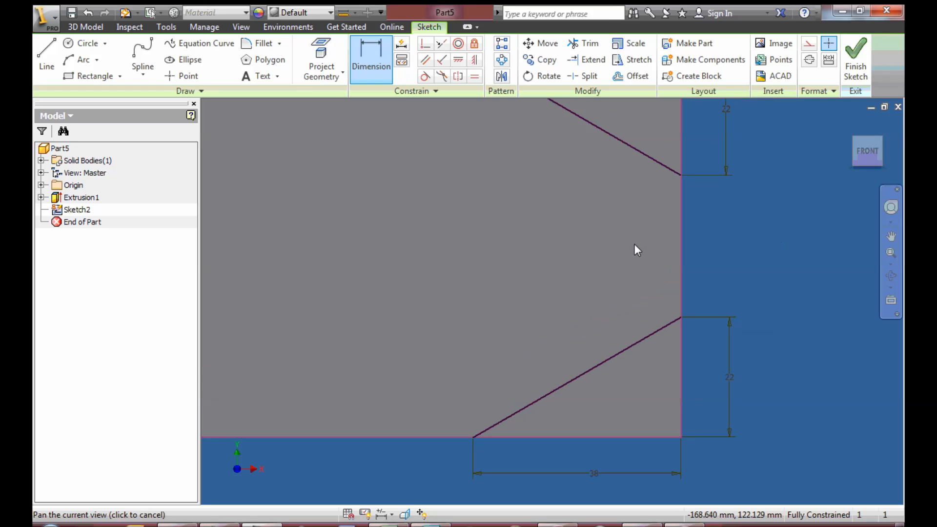
- Add an 8 mm pin-hole circle 15 mm from the end and 35 mm from the edge, then finish the sketch
{"action": "left_click", "coordinate": [87, 43]}
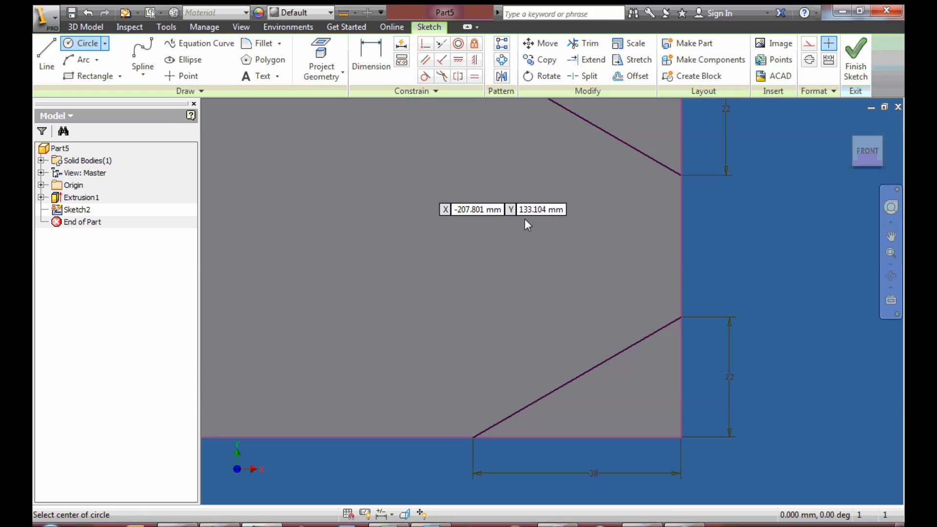
{"action": "mouse_move", "coordinate": [683, 256]}
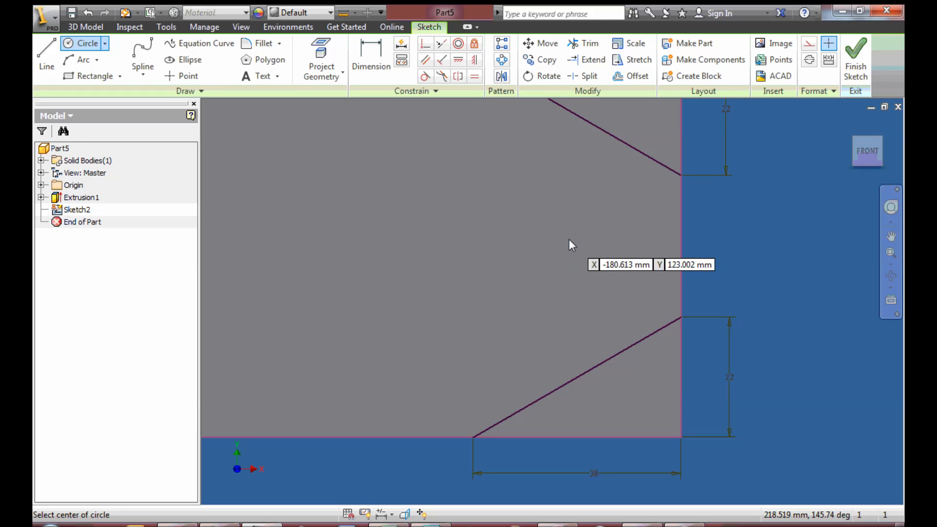
{"action": "left_click", "coordinate": [572, 245]}
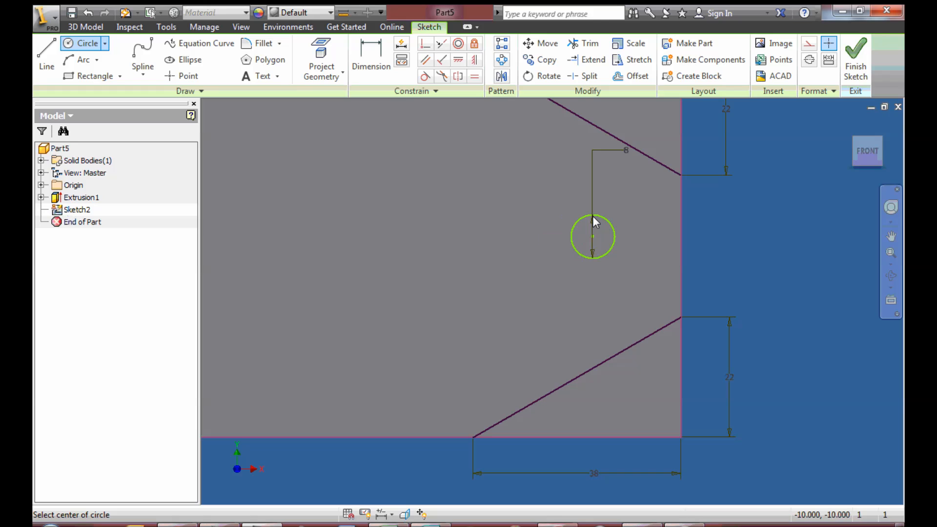
{"action": "left_click", "coordinate": [370, 54]}
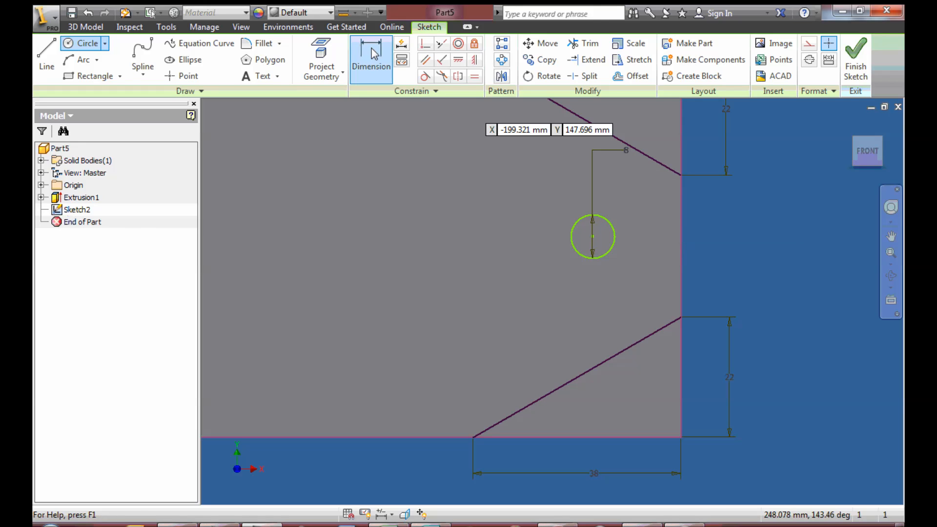
{"action": "left_click", "coordinate": [371, 59]}
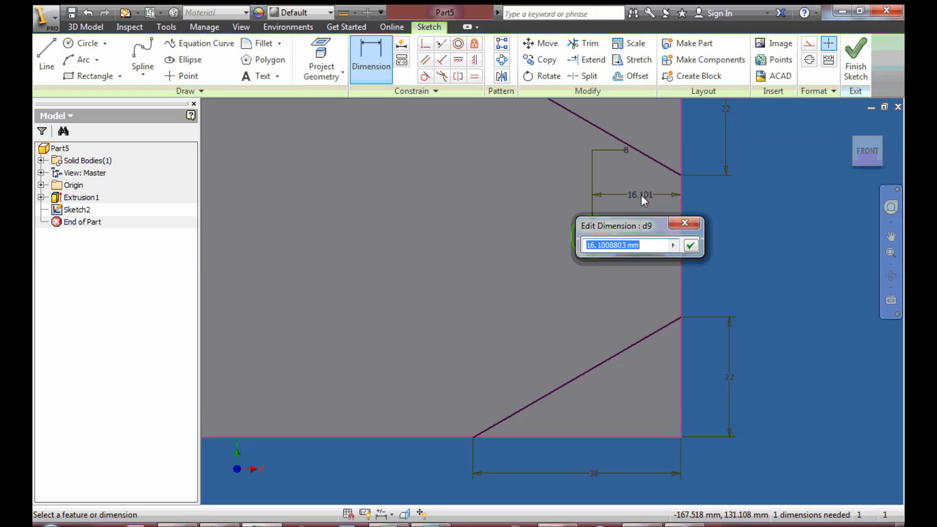
{"action": "type", "text": "15"}
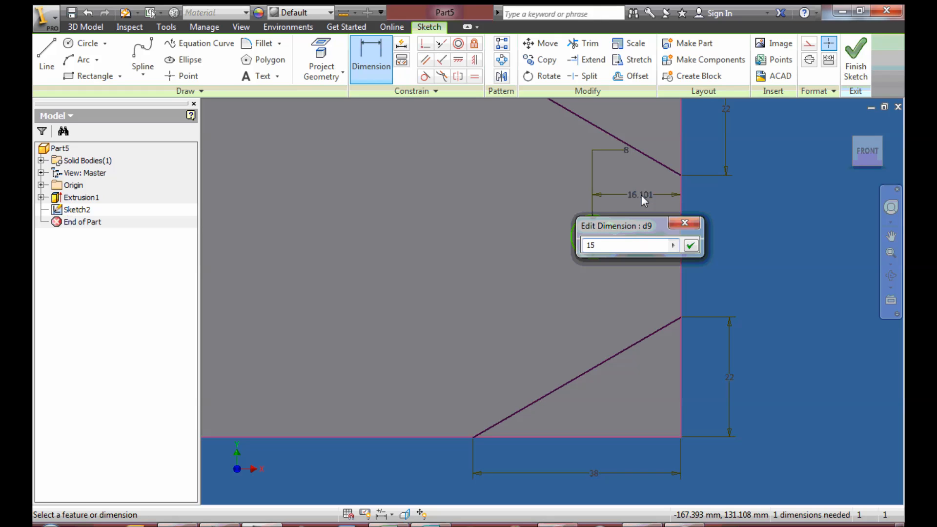
{"action": "left_click", "coordinate": [691, 245]}
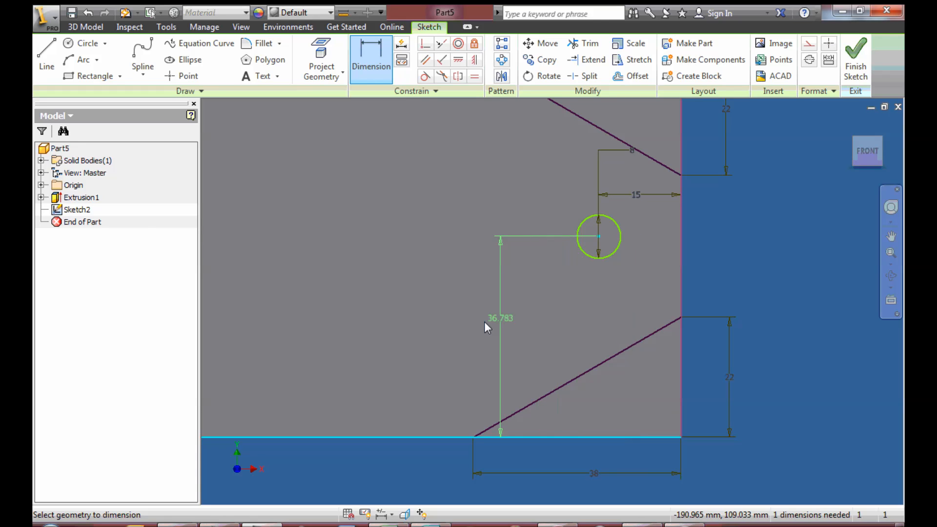
{"action": "left_click", "coordinate": [500, 318]}
{"action": "type", "text": "35"}
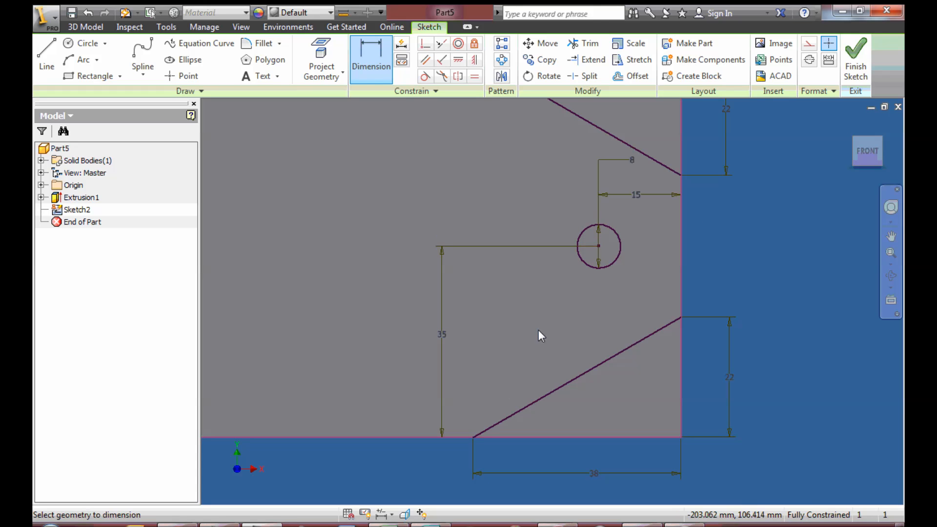
{"action": "left_click", "coordinate": [856, 57]}
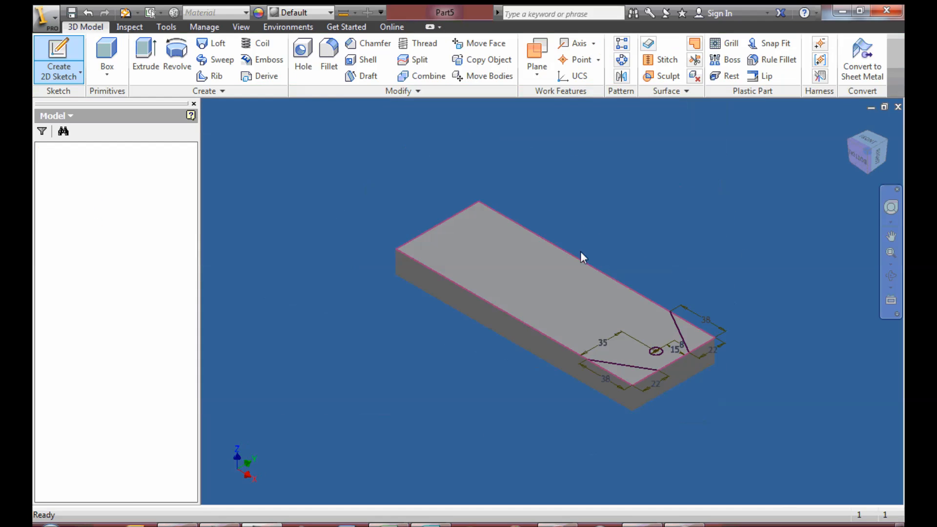
- Extrude-cut both triangular corner profiles and the pin-hole circle through the 19 mm block
{"action": "left_click", "coordinate": [145, 54]}
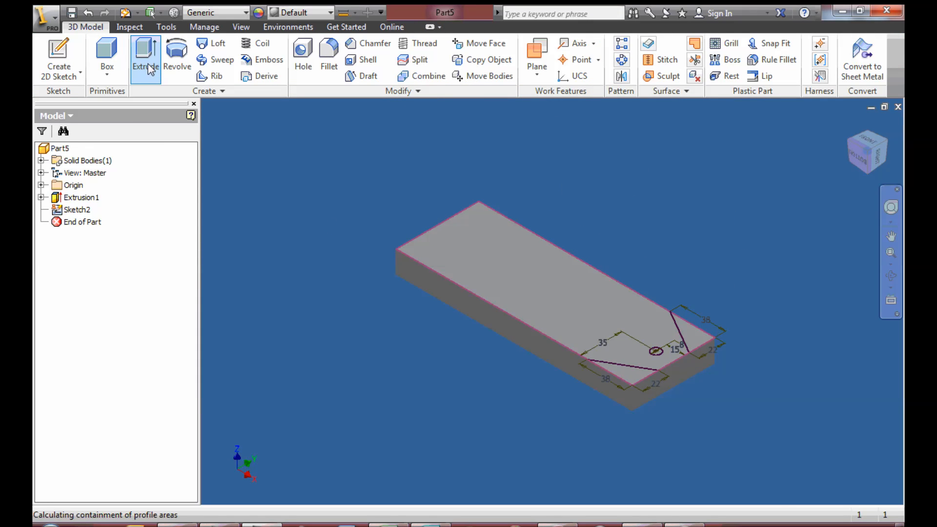
{"action": "left_click", "coordinate": [145, 58]}
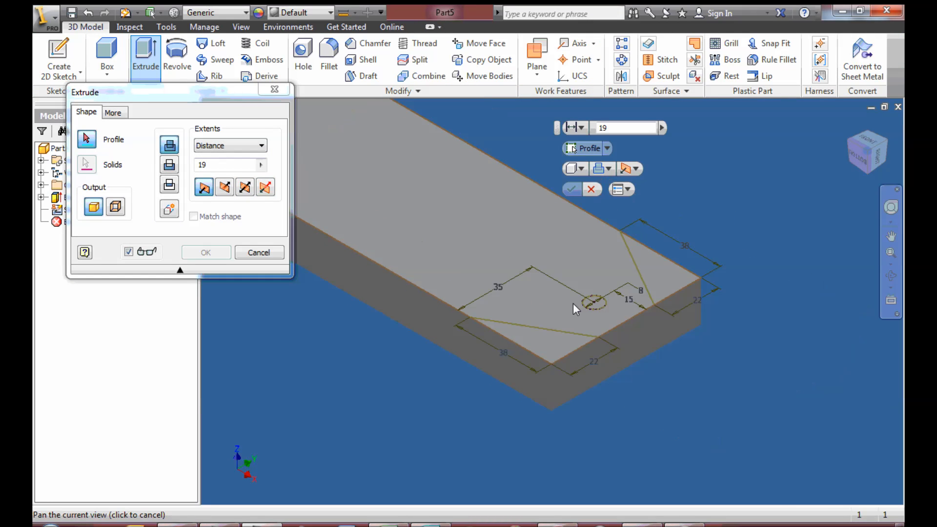
{"action": "left_click", "coordinate": [592, 302]}
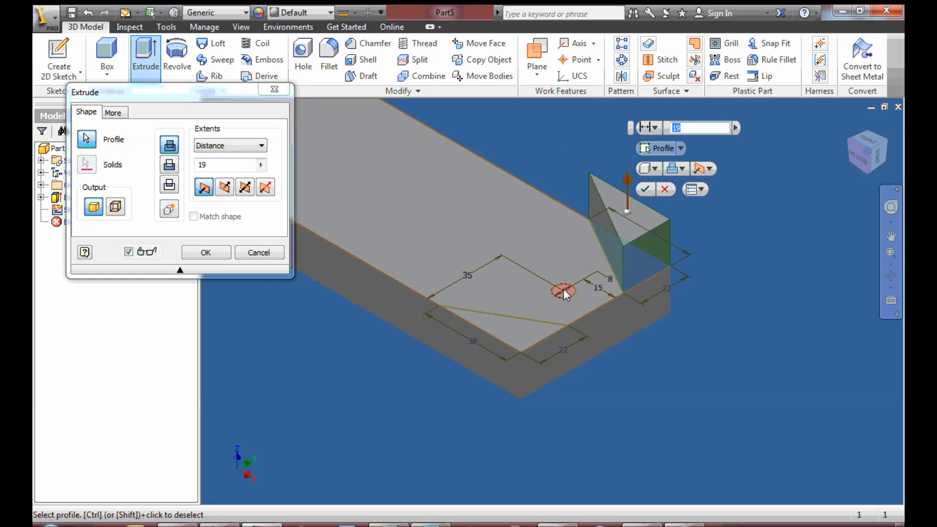
{"action": "left_click", "coordinate": [561, 291]}
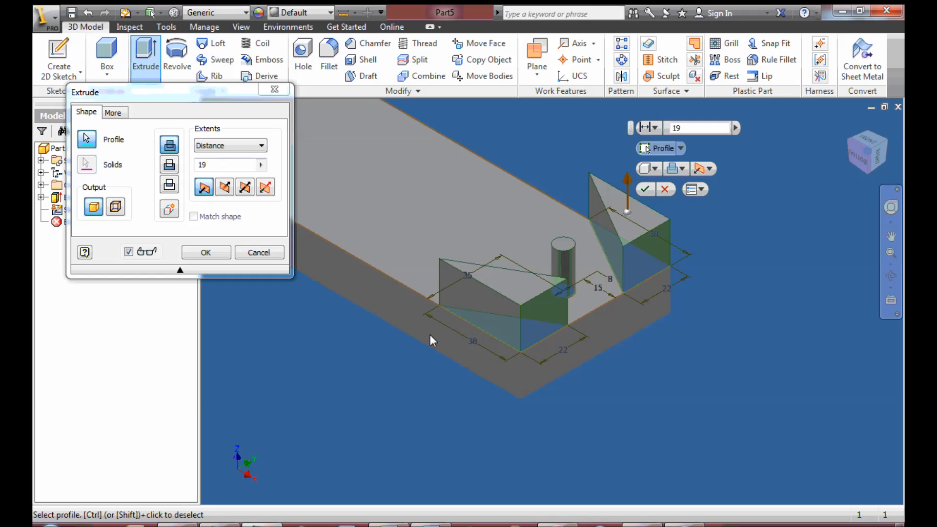
{"action": "mouse_move", "coordinate": [373, 342]}
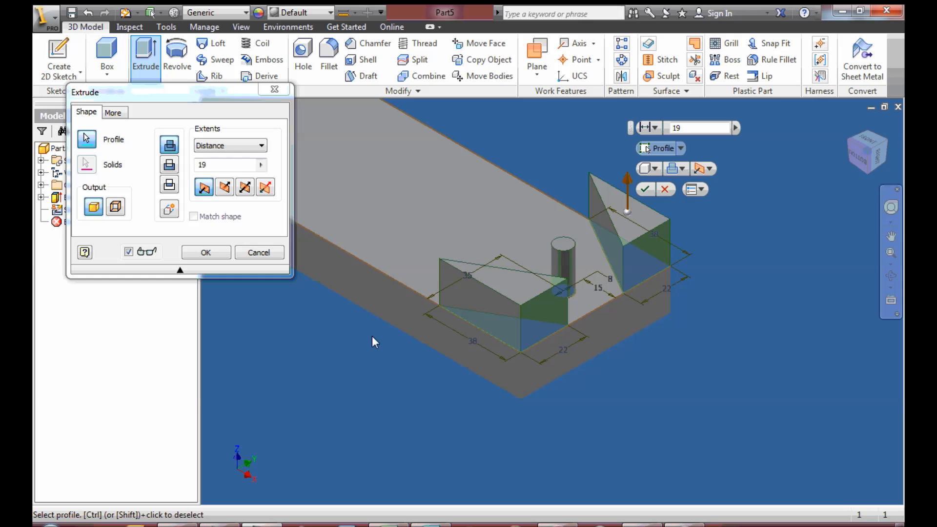
{"action": "mouse_move", "coordinate": [169, 165]}
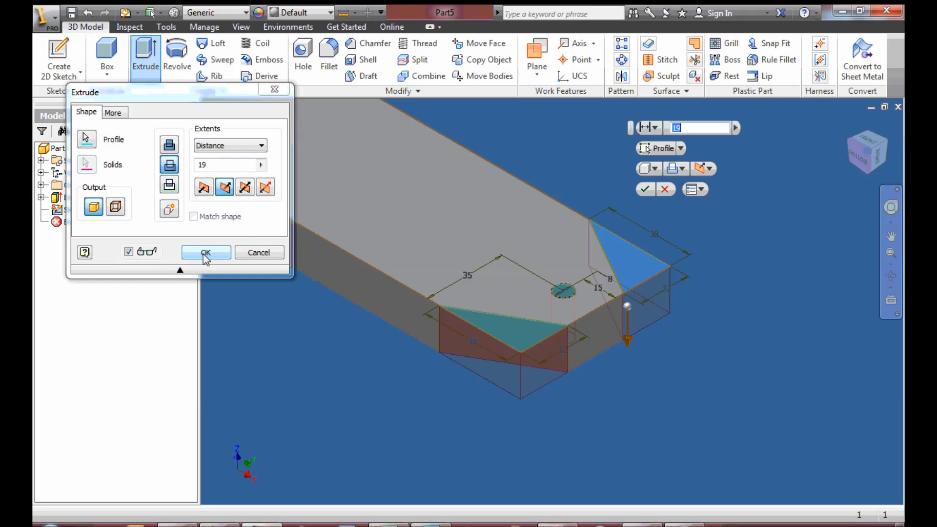
{"action": "left_click", "coordinate": [205, 252]}
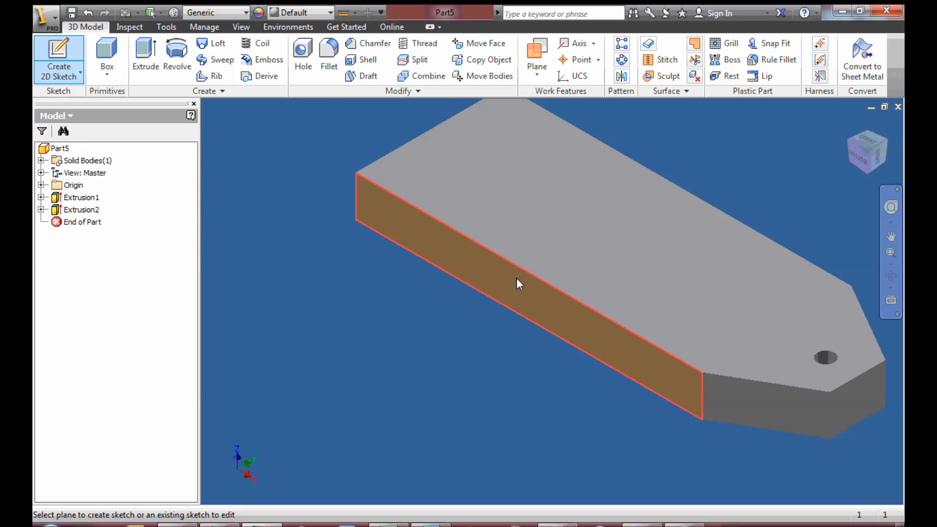
- Start a sketch on the long side face, draw the first 6 mm circle, and dimension its position
{"action": "left_click", "coordinate": [517, 284]}
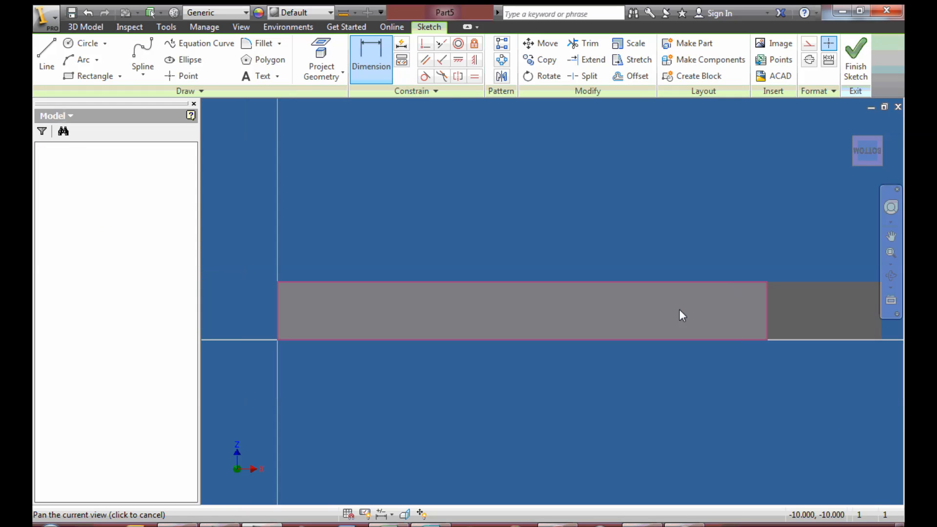
{"action": "left_click", "coordinate": [87, 43]}
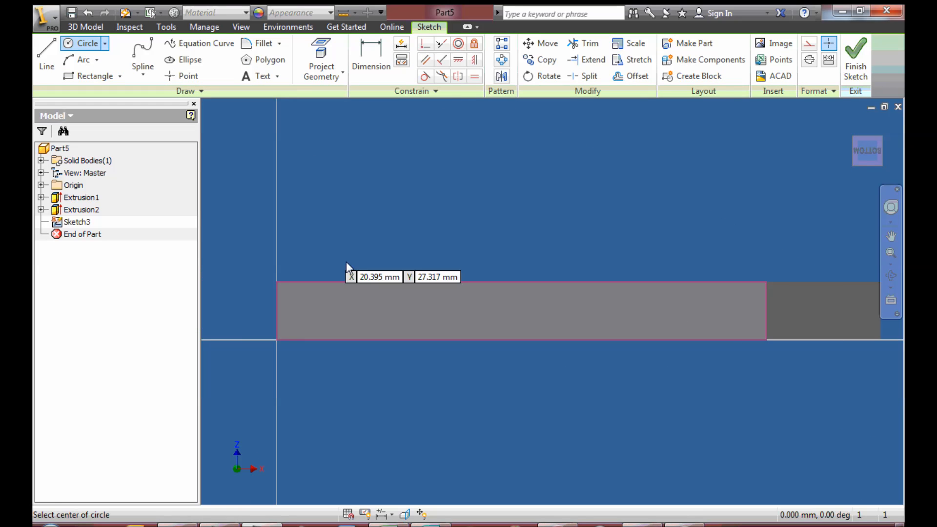
{"action": "mouse_move", "coordinate": [340, 314]}
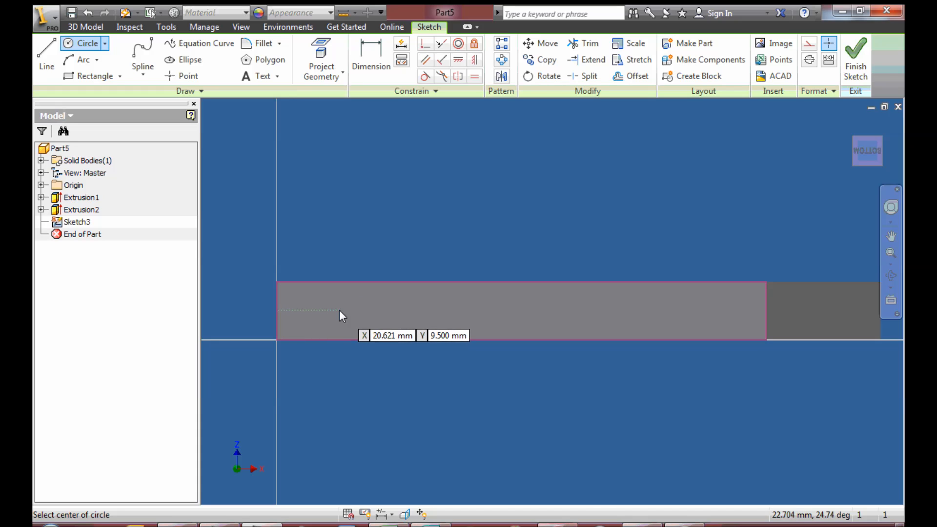
{"action": "mouse_move", "coordinate": [348, 314]}
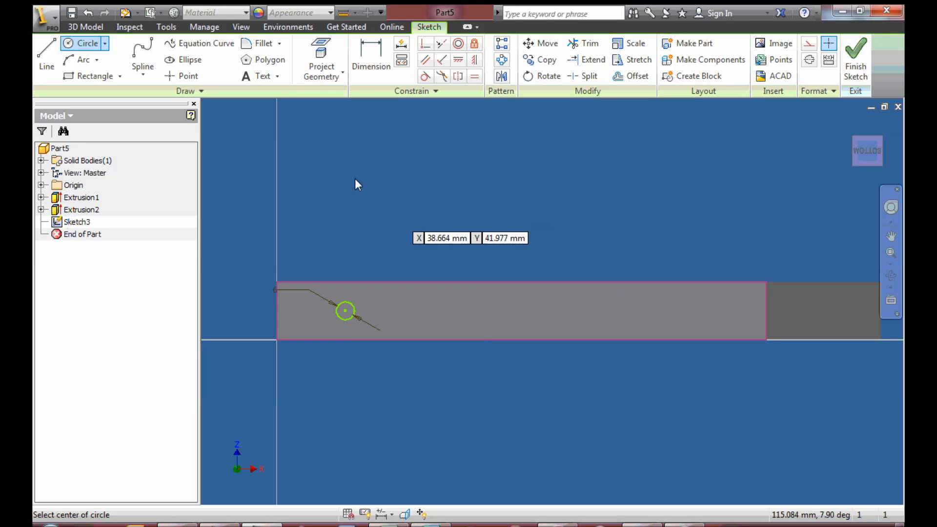
{"action": "left_click", "coordinate": [371, 58]}
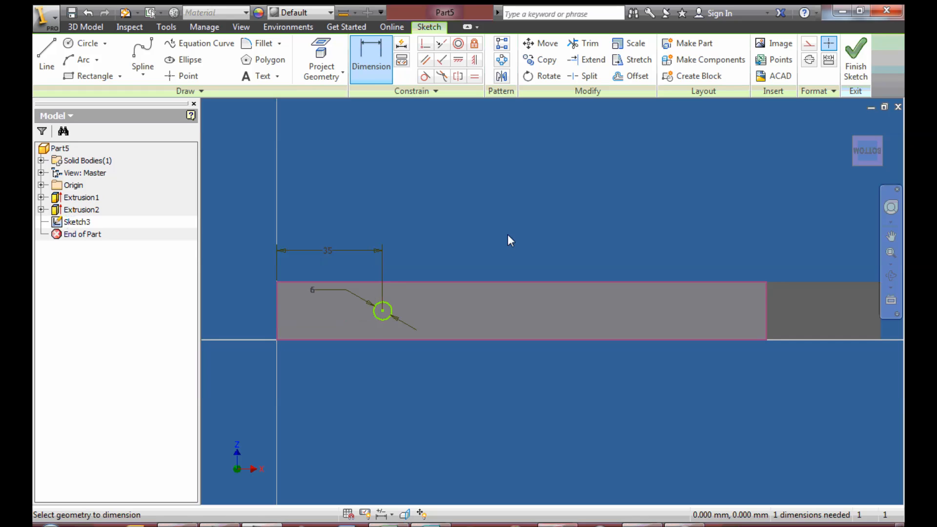
- Draw the second 6 mm circle, set it 35 mm from the end, and finish the sketch
{"action": "left_click", "coordinate": [86, 43]}
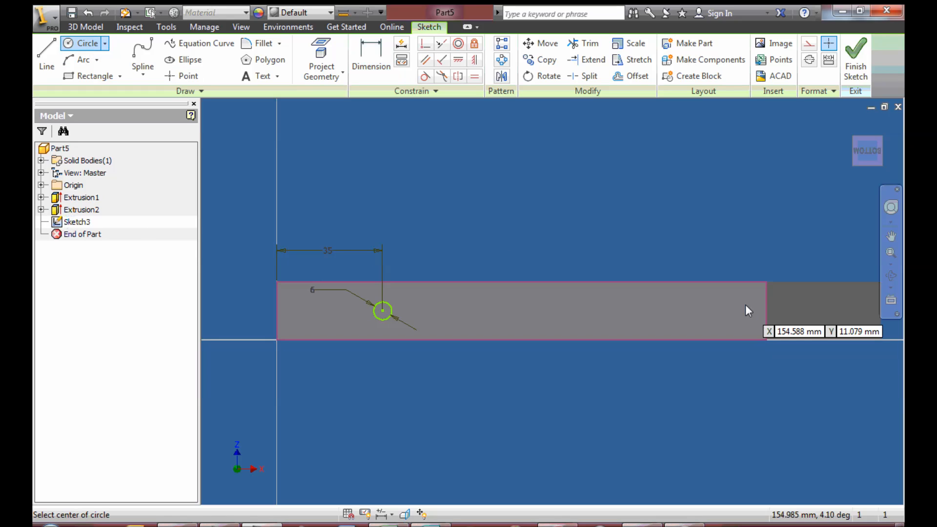
{"action": "mouse_move", "coordinate": [710, 315]}
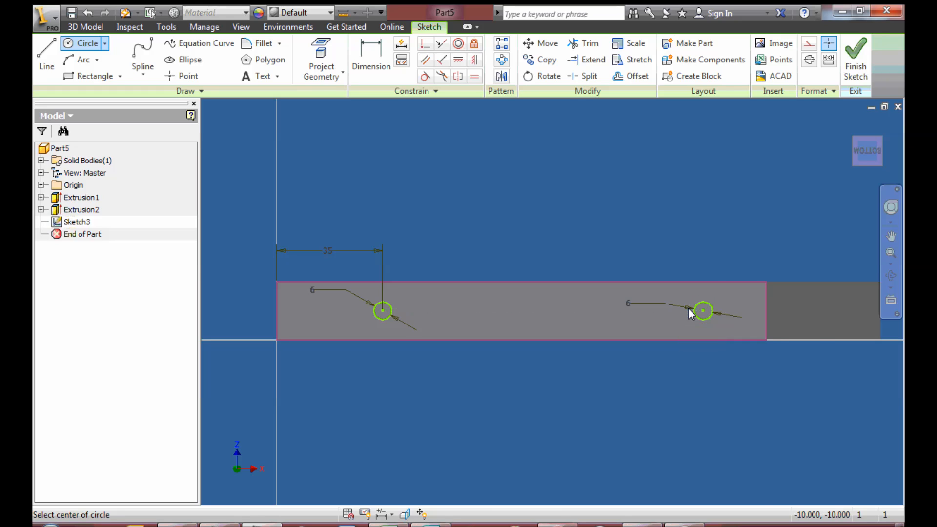
{"action": "left_click", "coordinate": [371, 59]}
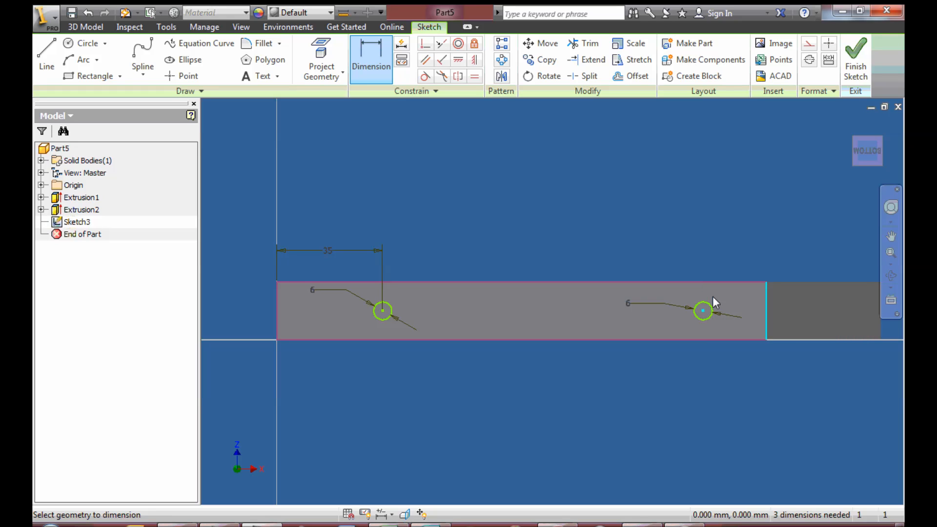
{"action": "left_click", "coordinate": [702, 311]}
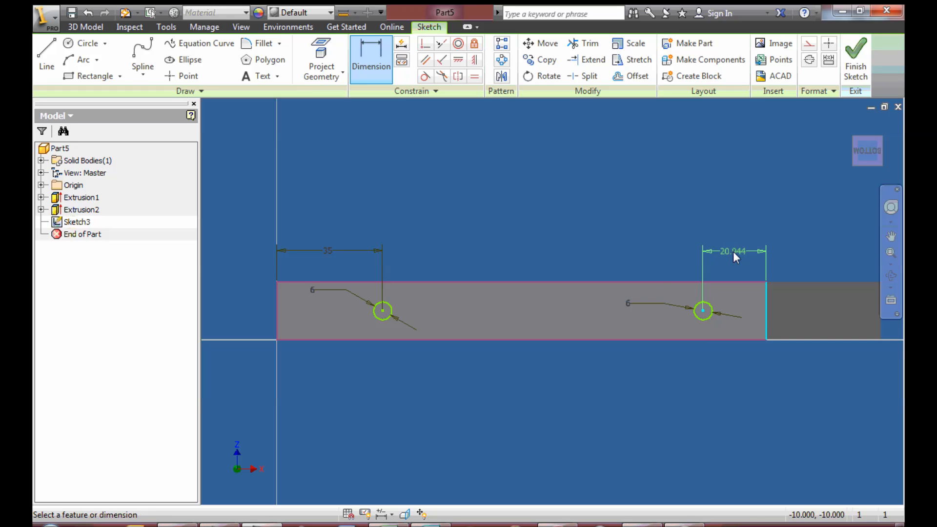
{"action": "double_click", "coordinate": [732, 251]}
{"action": "type", "text": "35"}
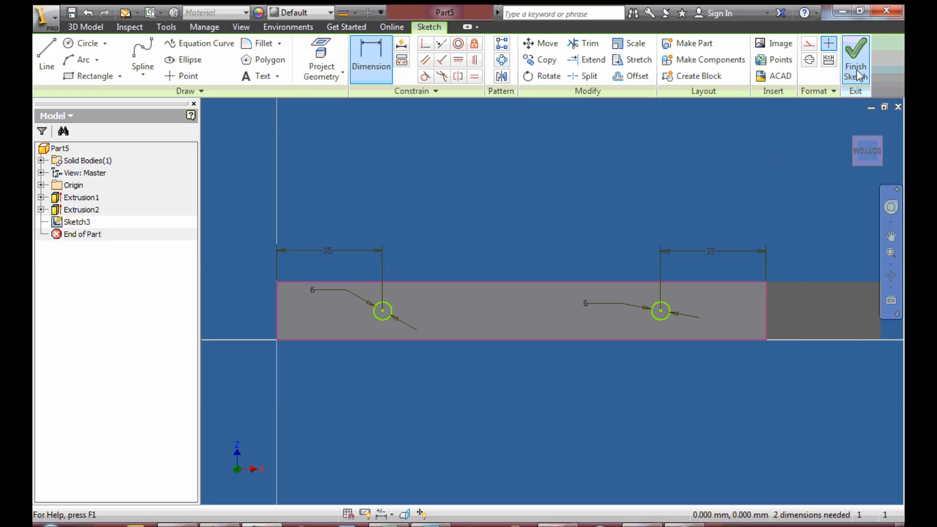
{"action": "left_click", "coordinate": [855, 59]}
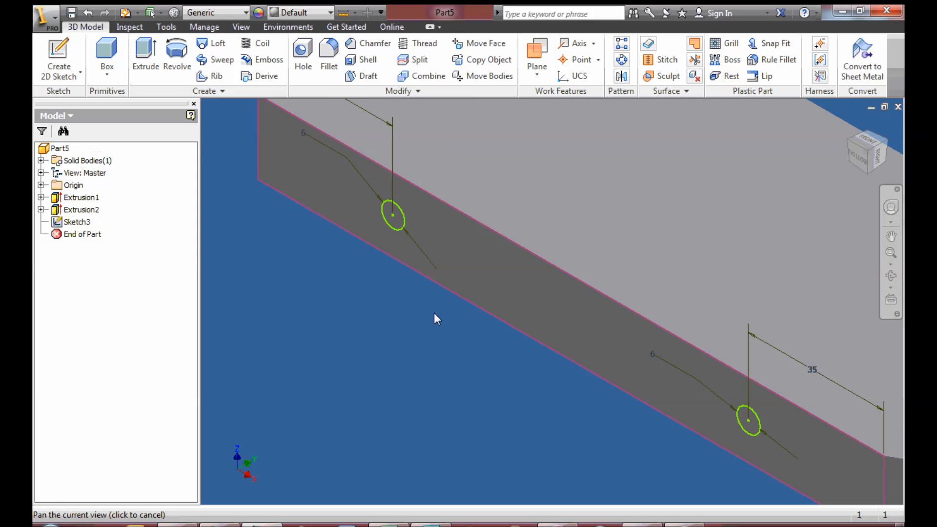
- Extrude-cut both 6 mm circles 70 mm into the block, then orbit to inspect the holes
{"action": "left_click", "coordinate": [144, 57]}
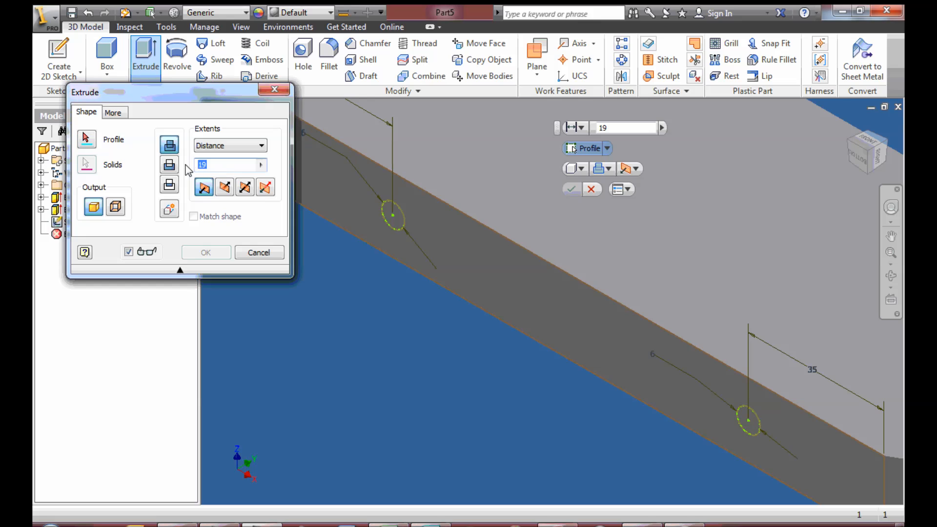
{"action": "type", "text": "70"}
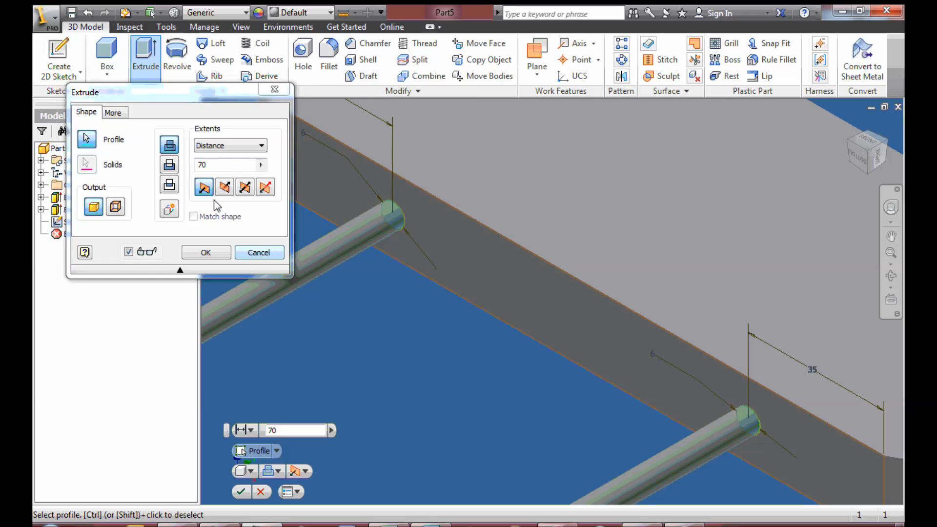
{"action": "left_click", "coordinate": [224, 187]}
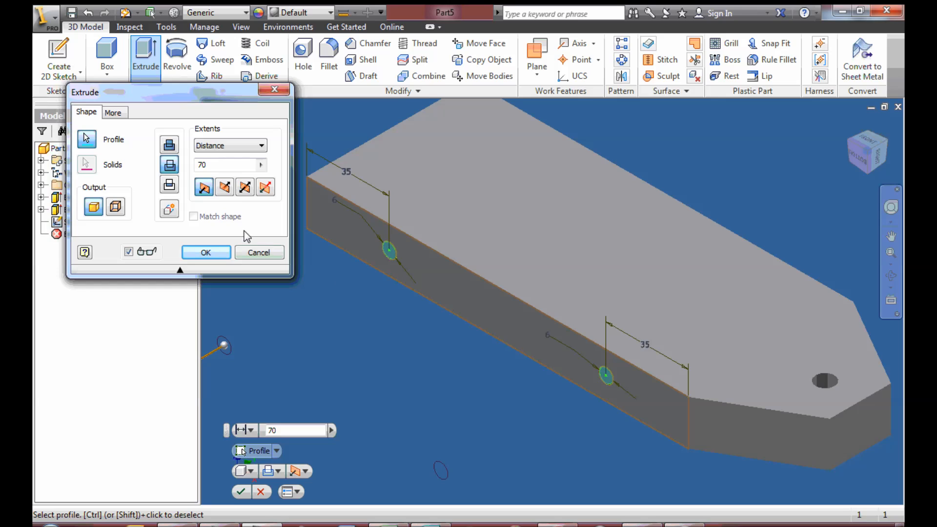
{"action": "left_click", "coordinate": [224, 187]}
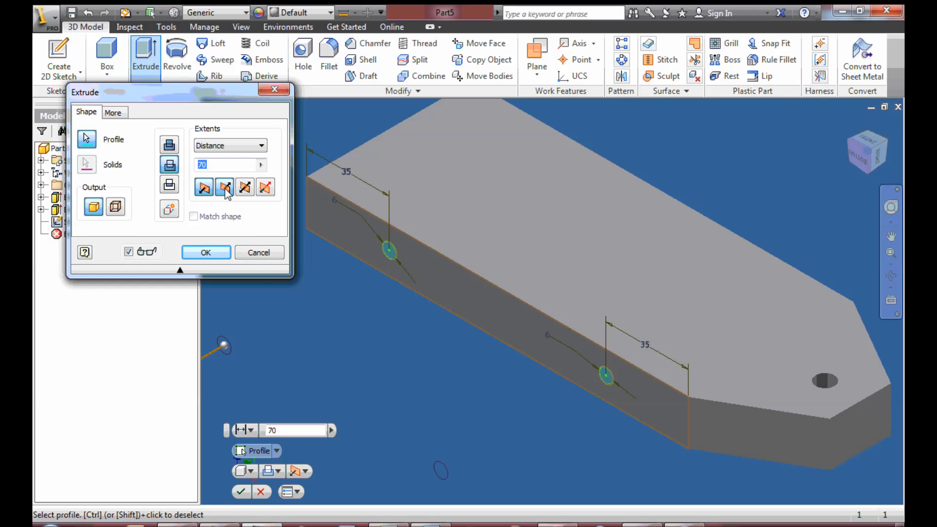
{"action": "left_click", "coordinate": [224, 187]}
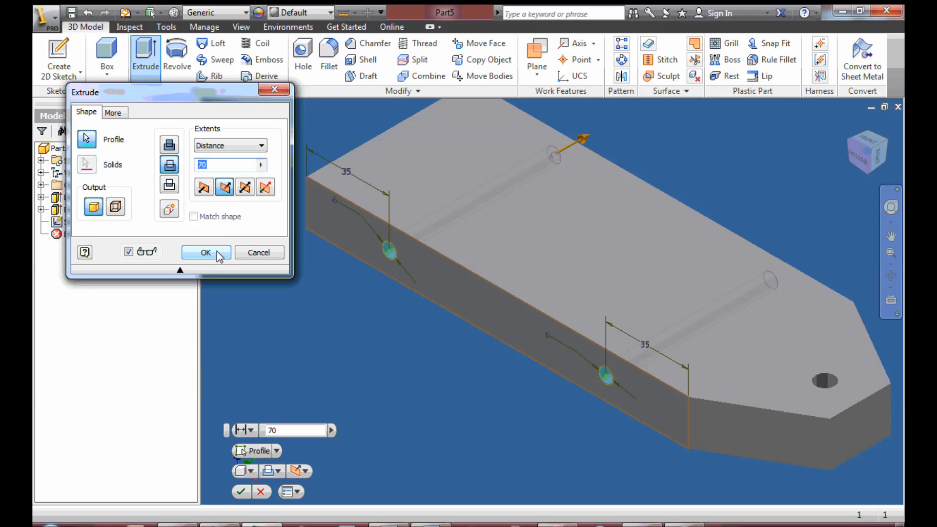
{"action": "left_click", "coordinate": [205, 252]}
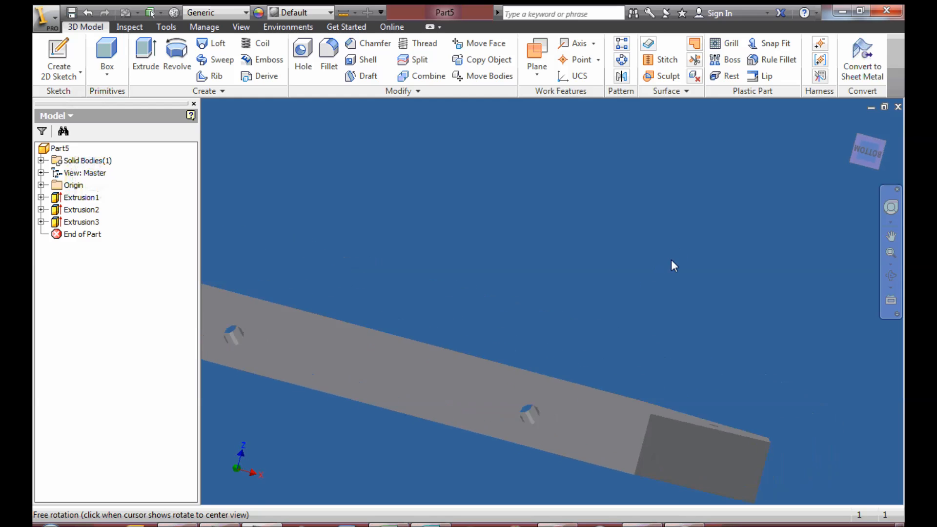
{"action": "left_click_drag", "start_coordinate": [673, 265], "coordinate": [576, 335]}
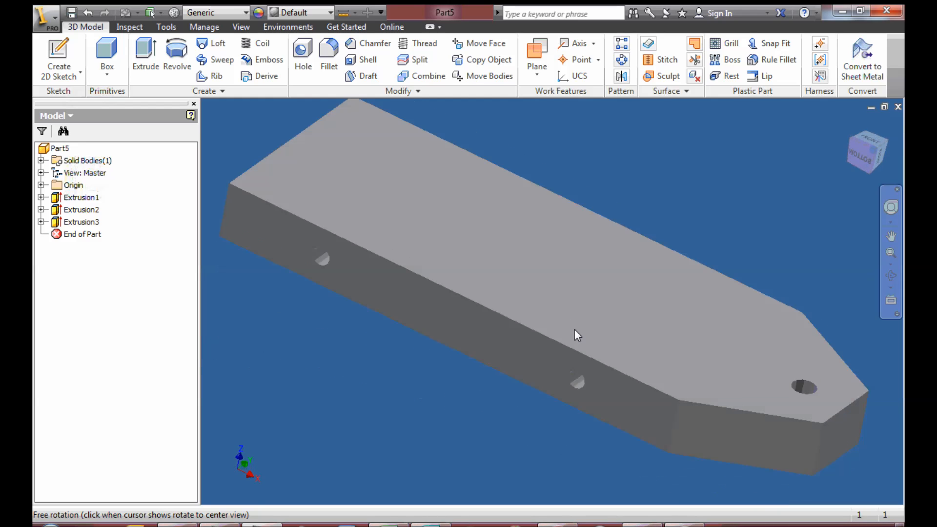
{"action": "left_click_drag", "start_coordinate": [577, 335], "coordinate": [463, 358]}
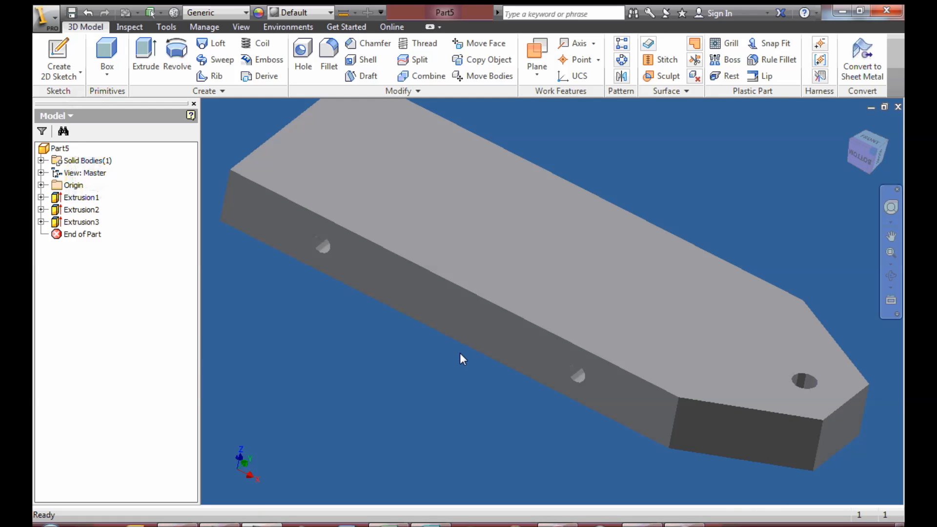